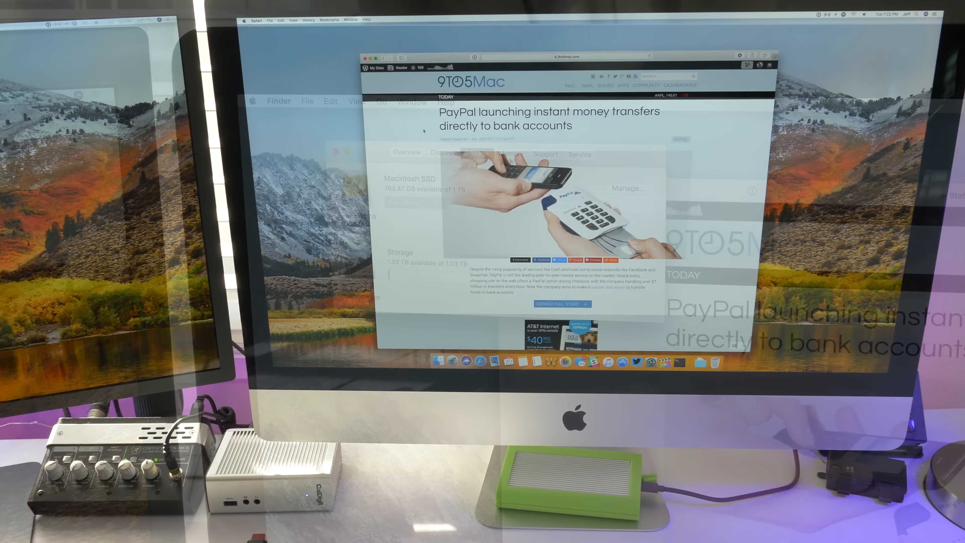
- Show the Memory page: 8 GB installed as two 4 GB modules, two slots empty
left_click(510, 154)
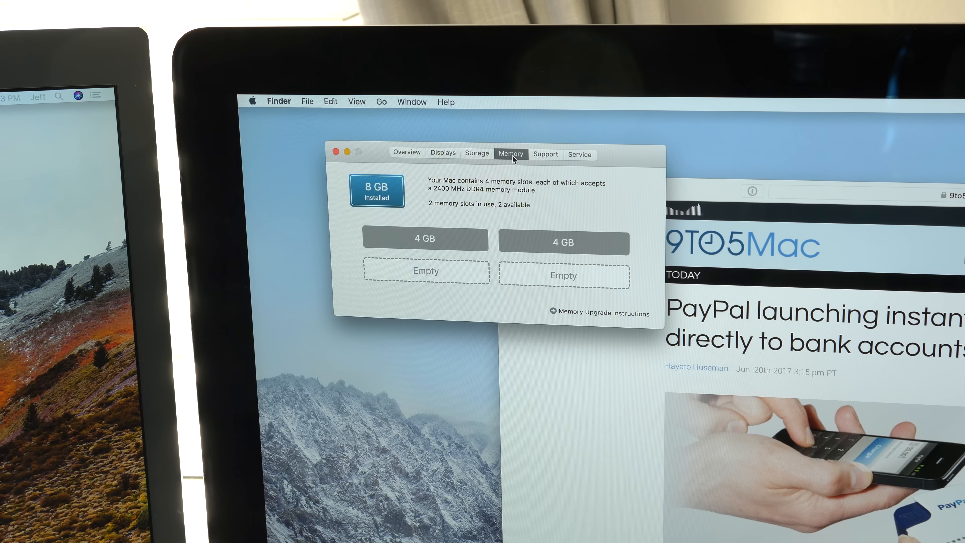
mouse_move(459, 240)
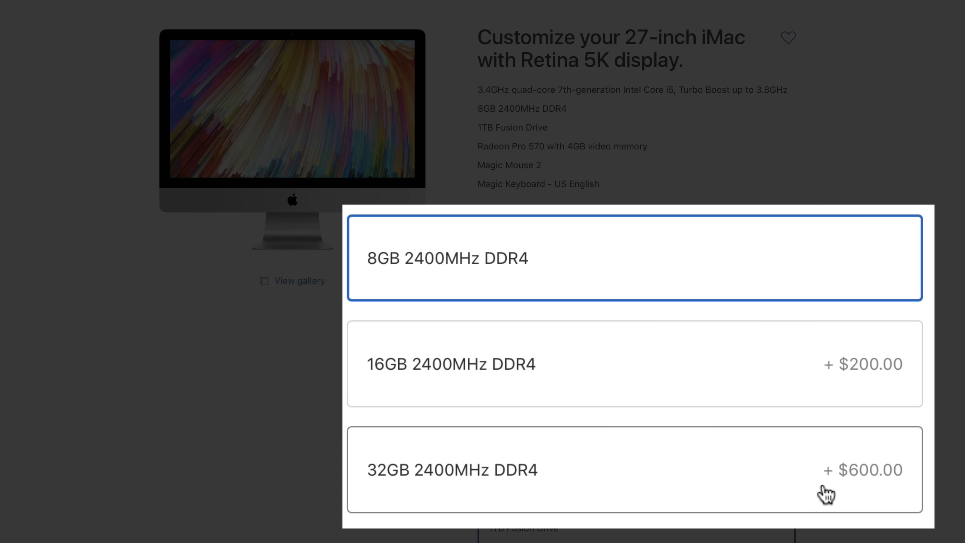
- Select the 32GB 2400MHz DDR4 memory option, a $600 upgrade over 8GB
left_click(634, 469)
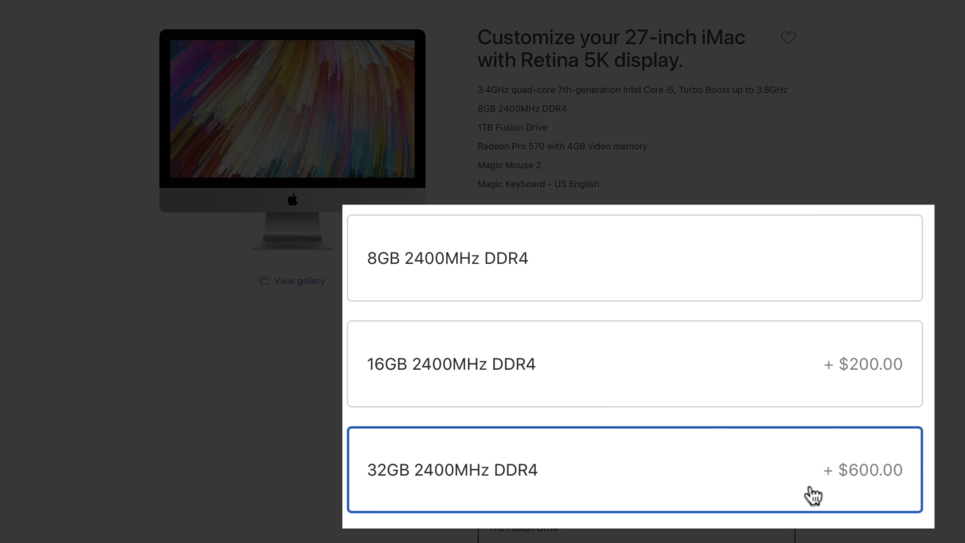
left_click(634, 469)
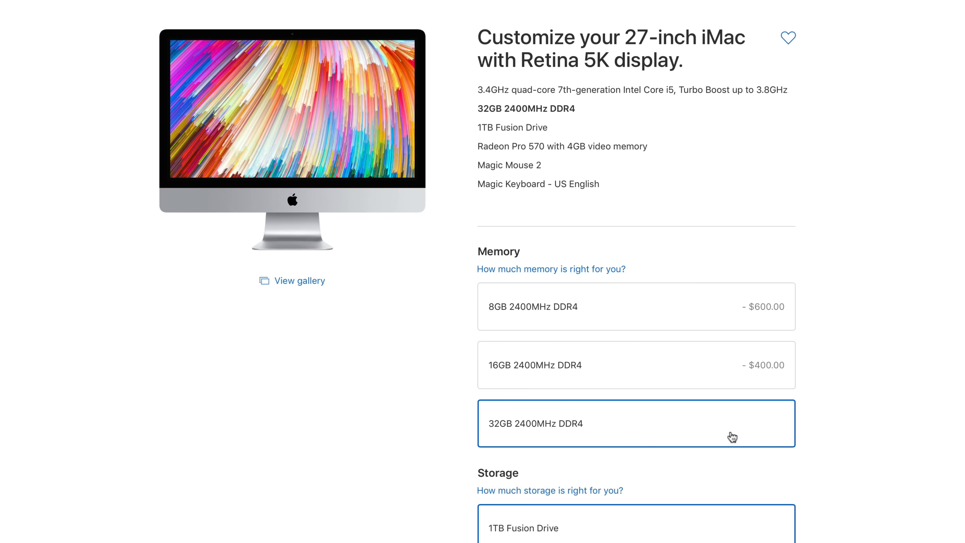
mouse_move(713, 428)
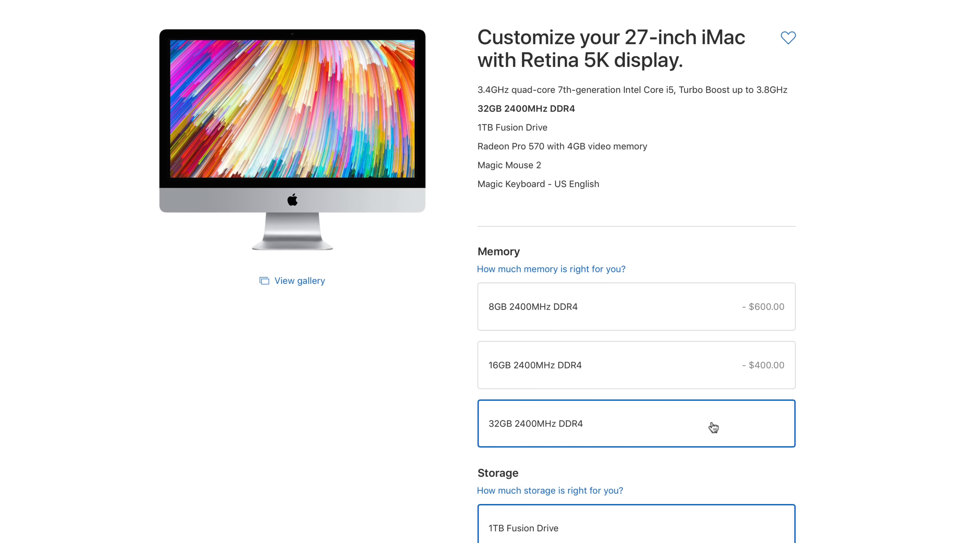
left_click(636, 306)
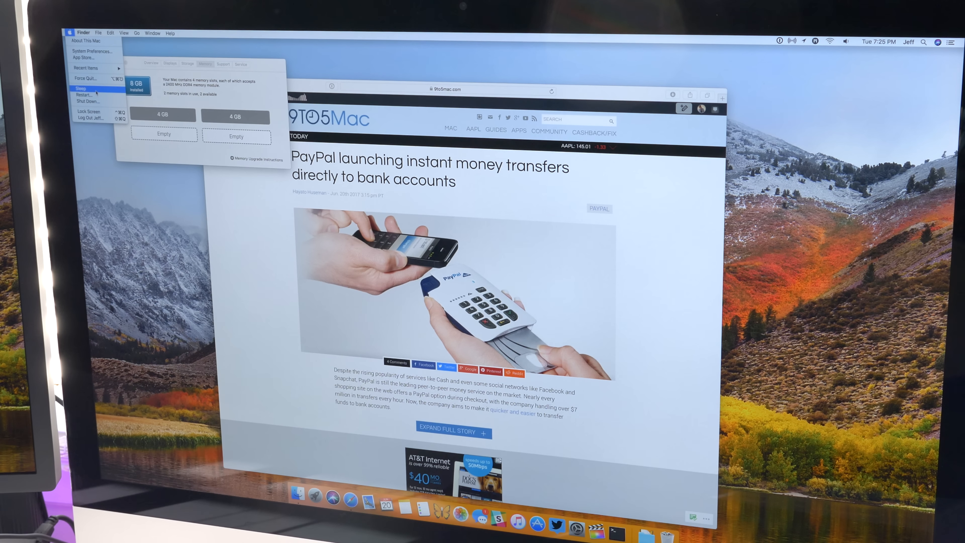
- Shut down the iMac from the Apple menu so the RAM can be installed
left_click(86, 101)
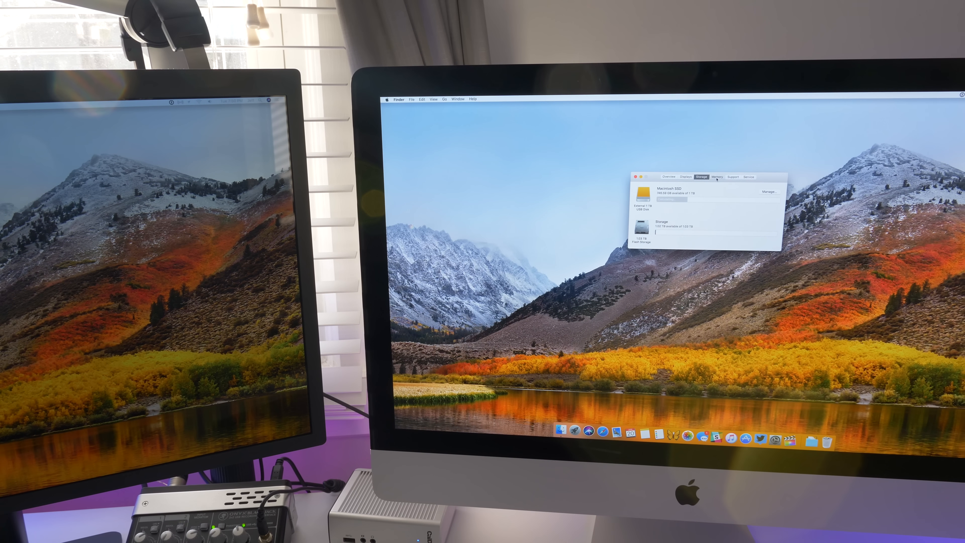
- Show System Report memory slots: two 4 GB and two 16 GB DDR4 modules
left_click(691, 176)
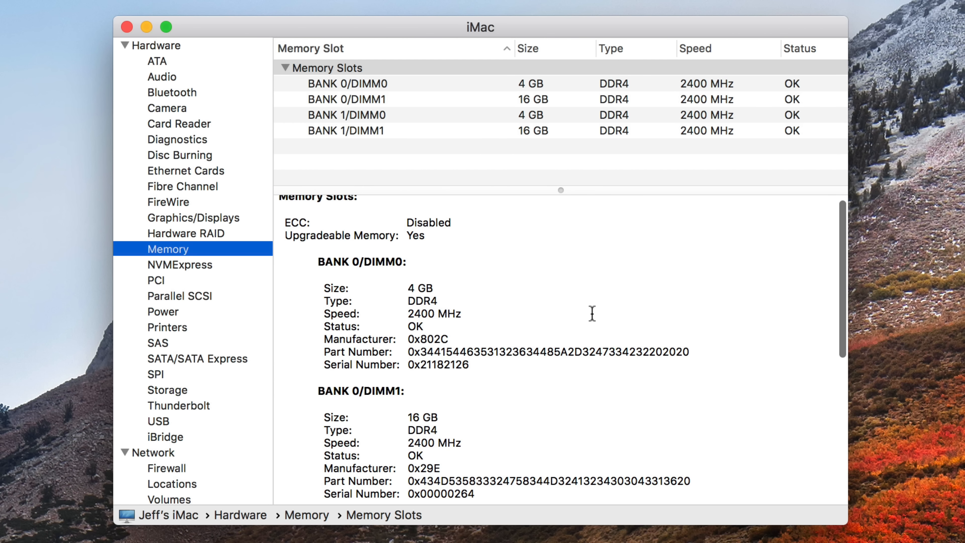
scroll("down", 3)
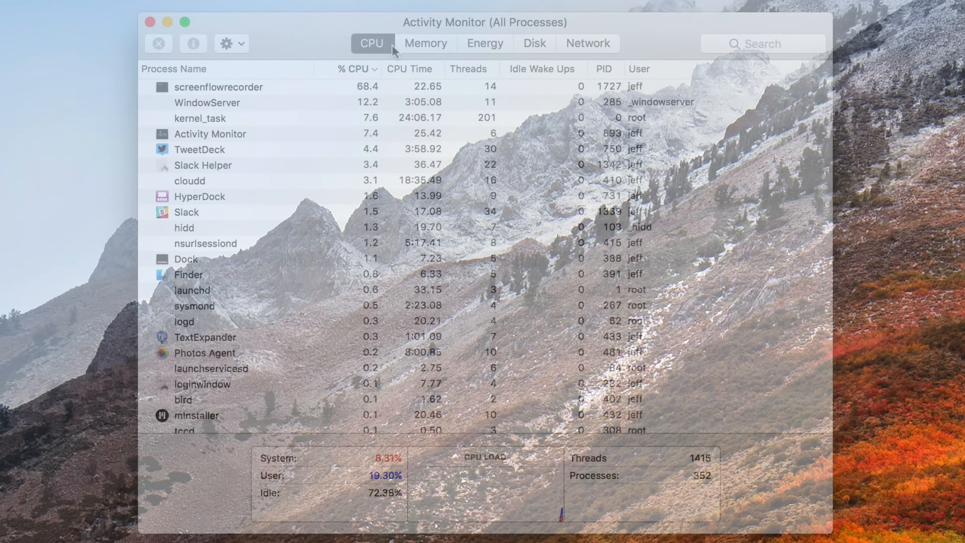
- Show Activity Monitor's Memory view with 40.00 GB physical memory
left_click(425, 43)
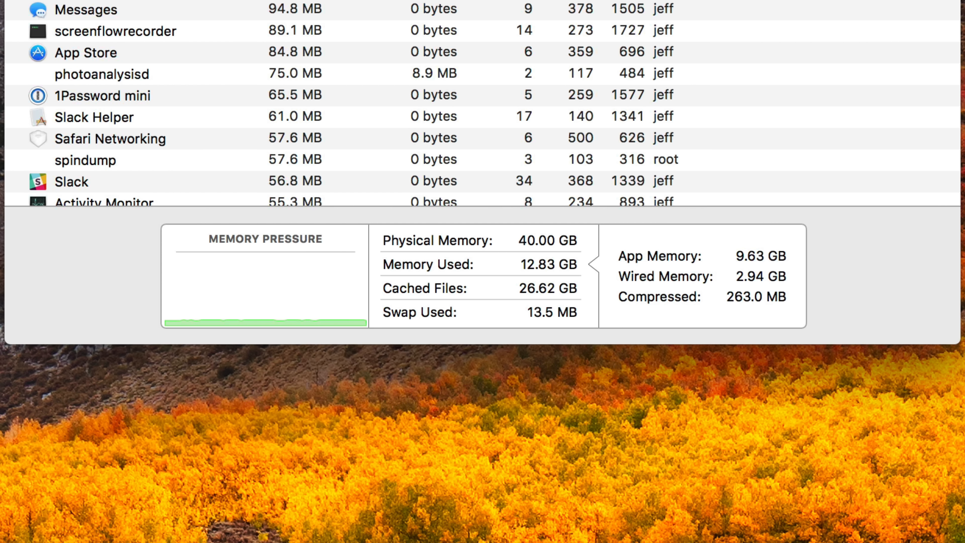
mouse_move(563, 278)
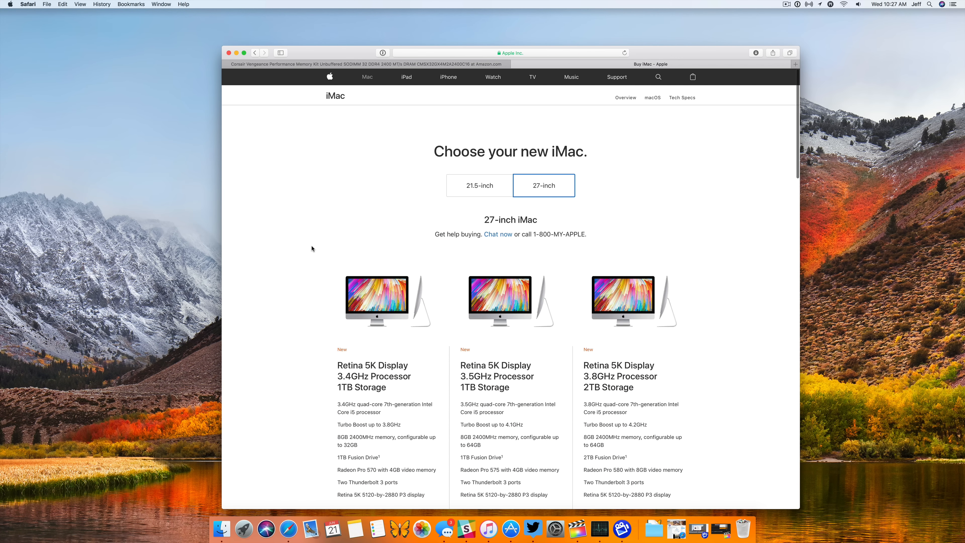
- Select the $1,799 3.4GHz 27-inch iMac for configuration
scroll("down", 3)
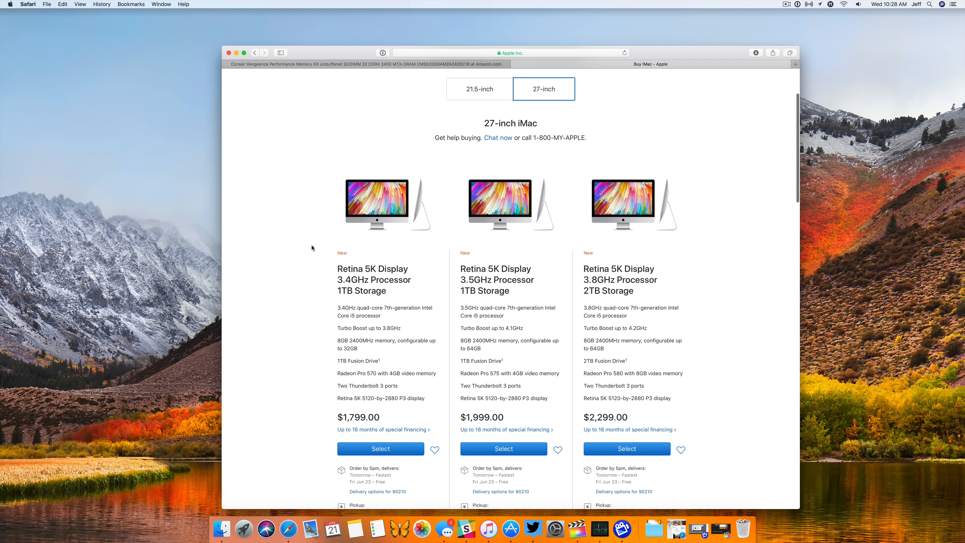
scroll("down", 3)
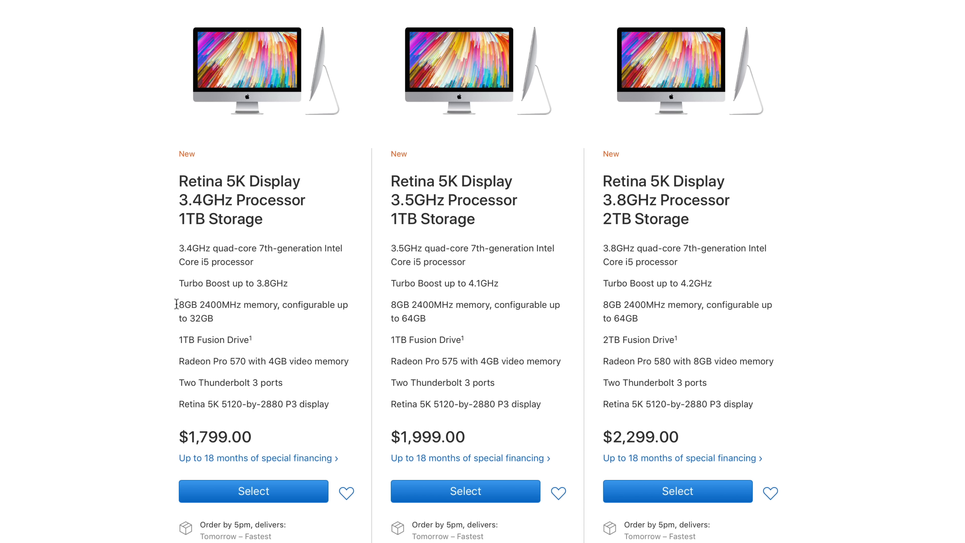
mouse_move(283, 458)
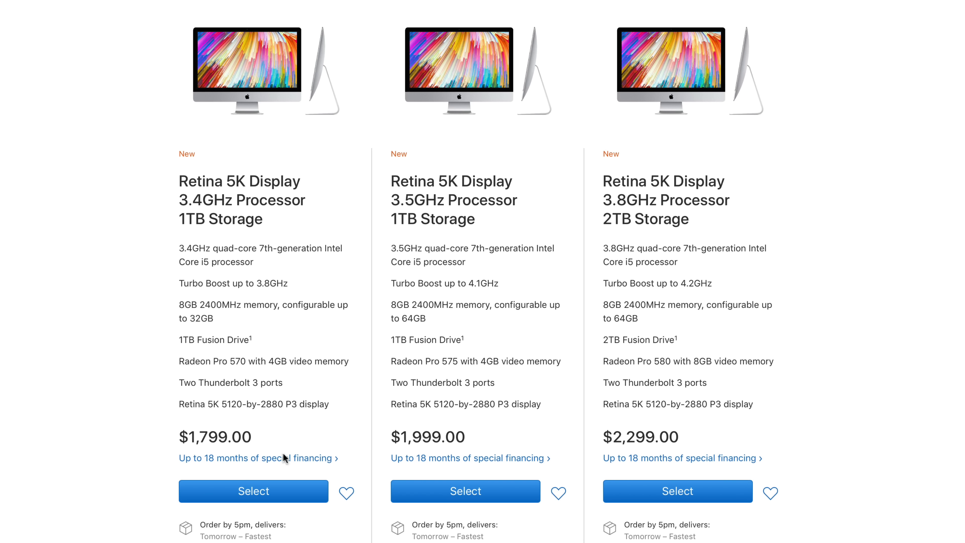
mouse_move(253, 491)
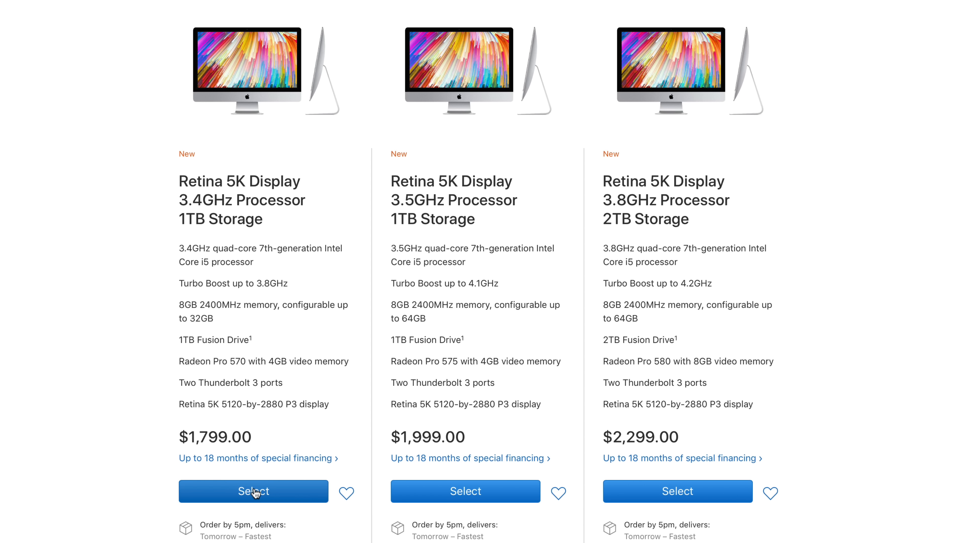
left_click(253, 491)
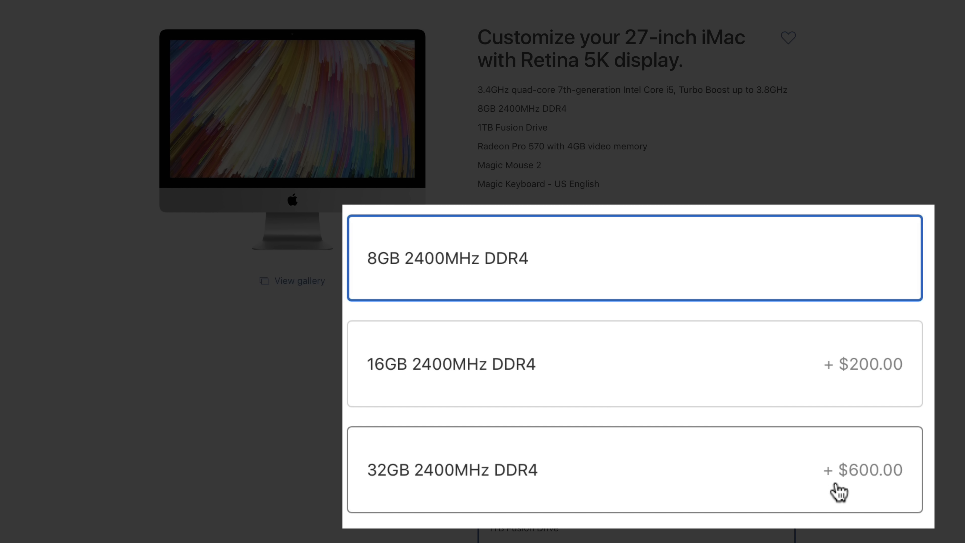
- Choose 32GB memory, a $600 upgrade, then return to the iMac model list
left_click(635, 469)
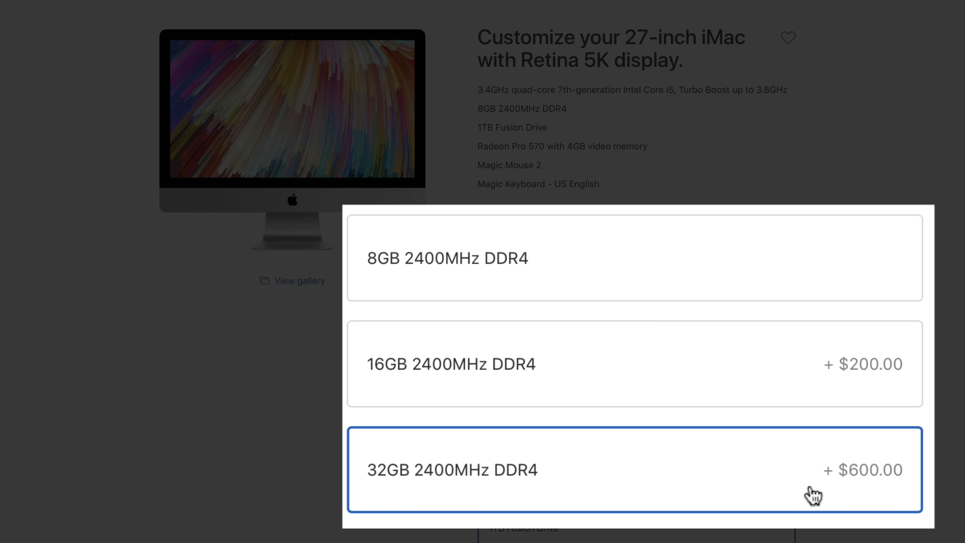
left_click(634, 469)
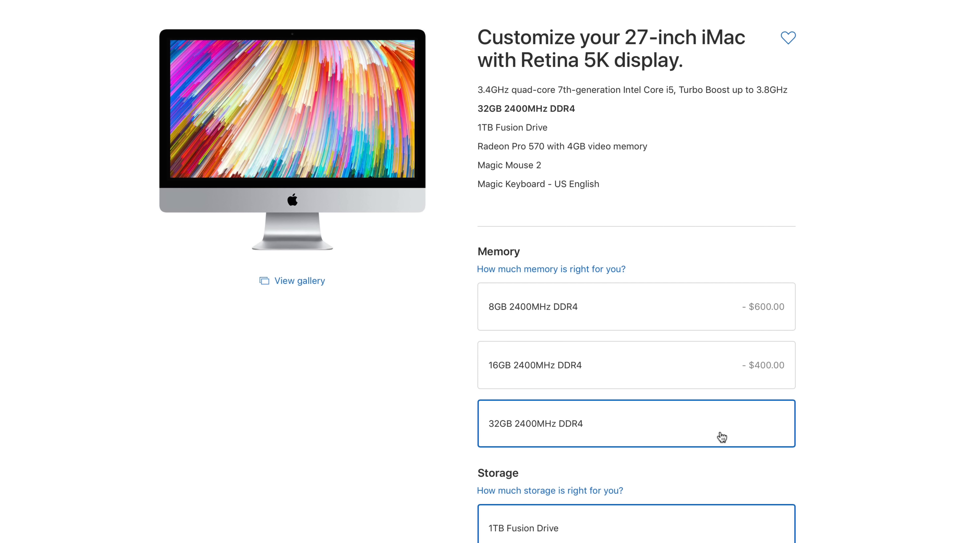
left_click(637, 306)
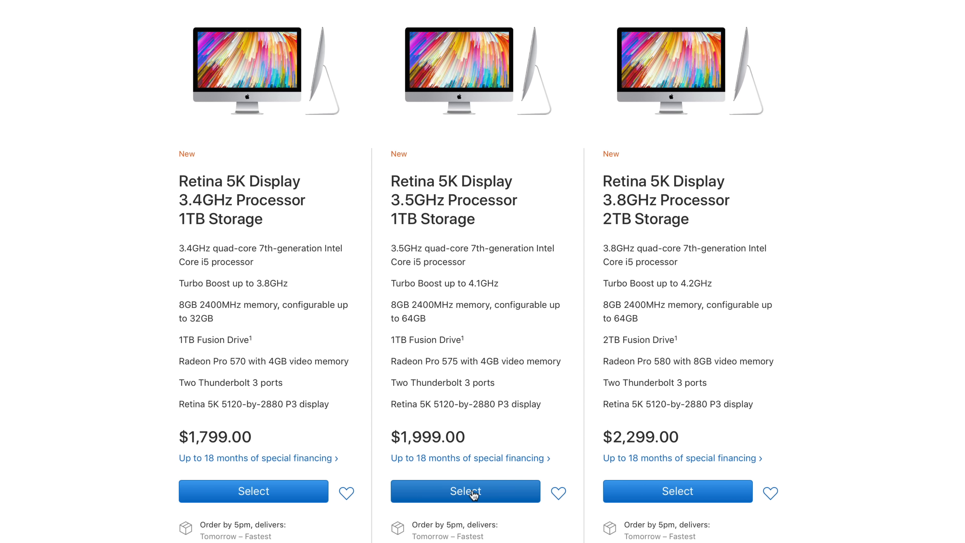
- Select the $1,999 3.5GHz iMac and choose 64GB memory for a $3,399.00 total
left_click(465, 491)
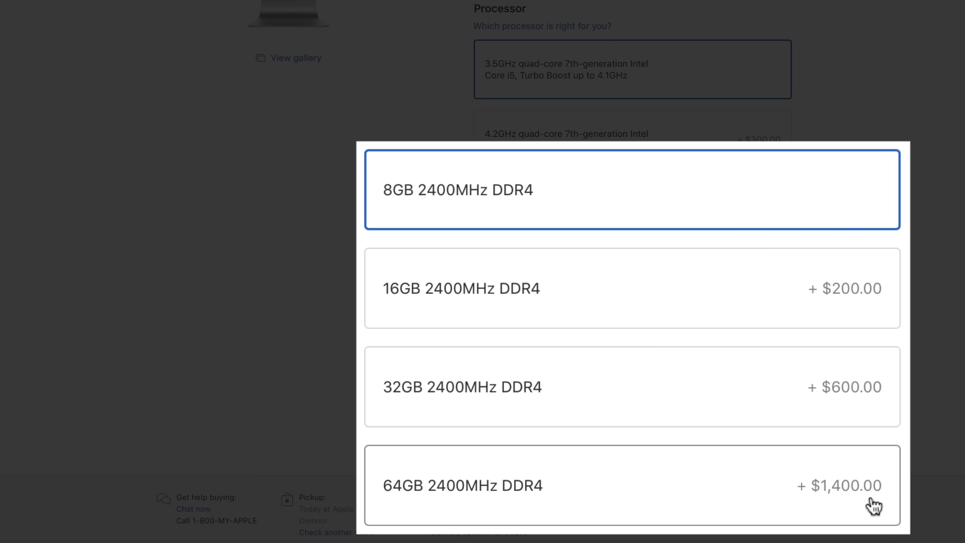
left_click(632, 485)
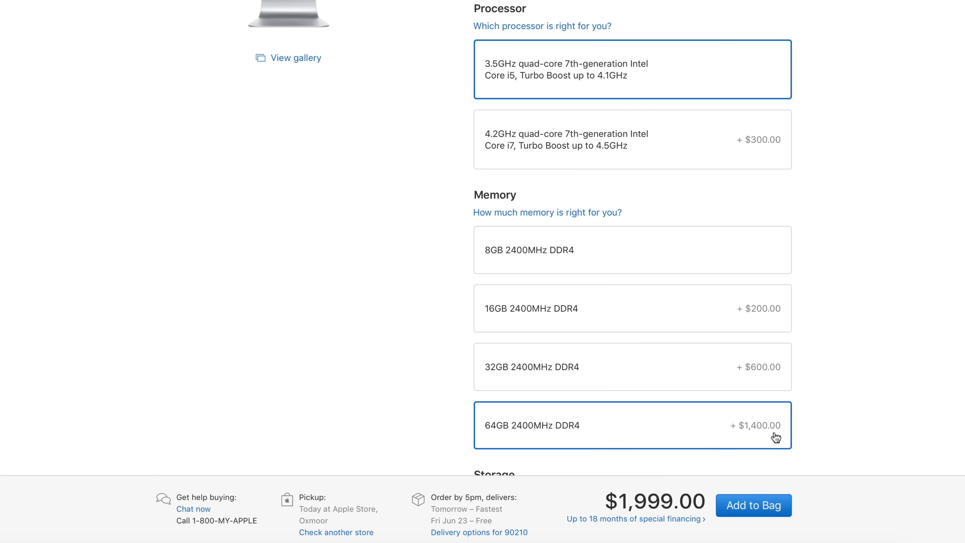
left_click(632, 425)
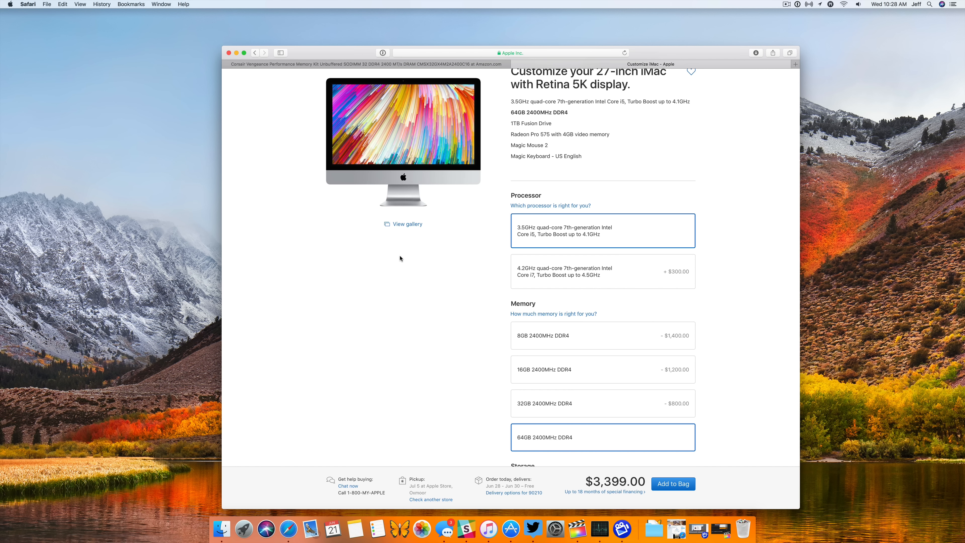
mouse_move(360, 263)
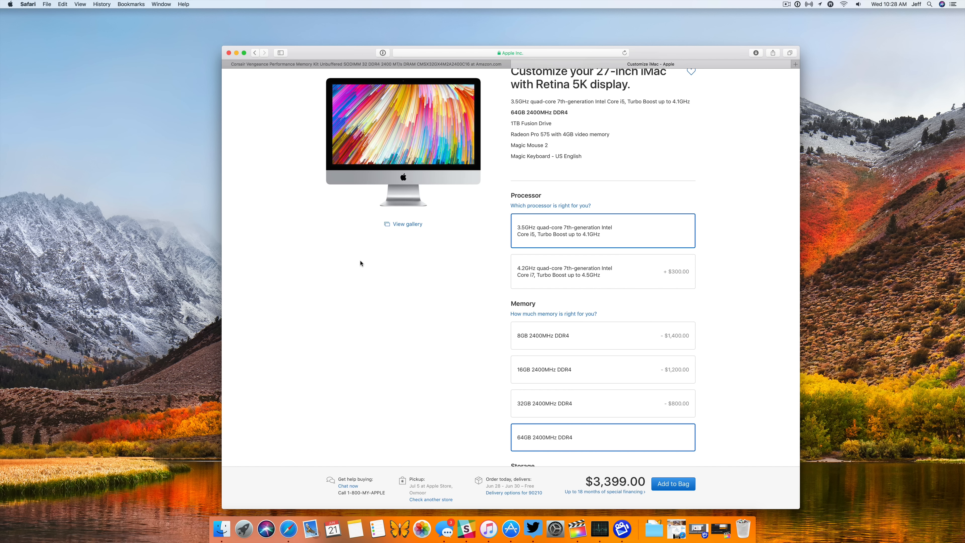
mouse_move(324, 84)
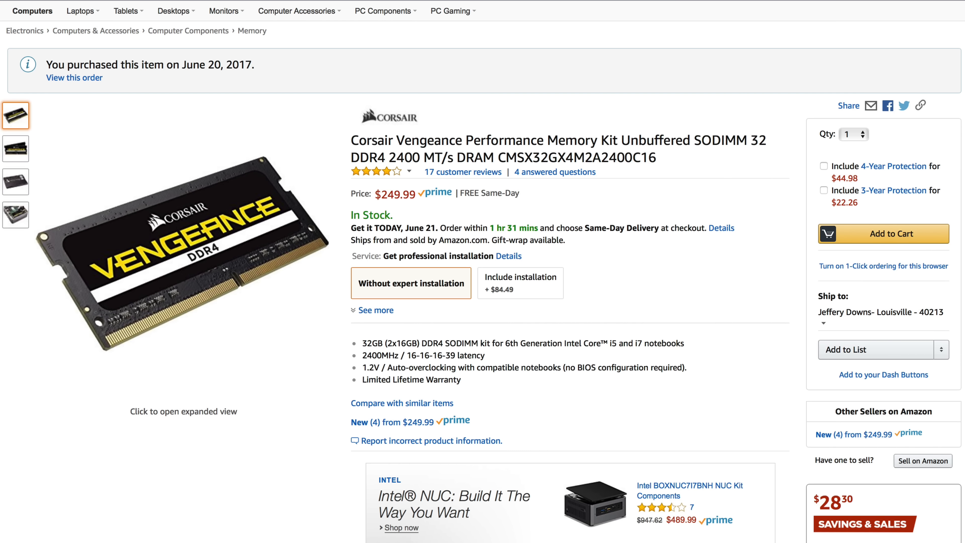
mouse_move(369, 71)
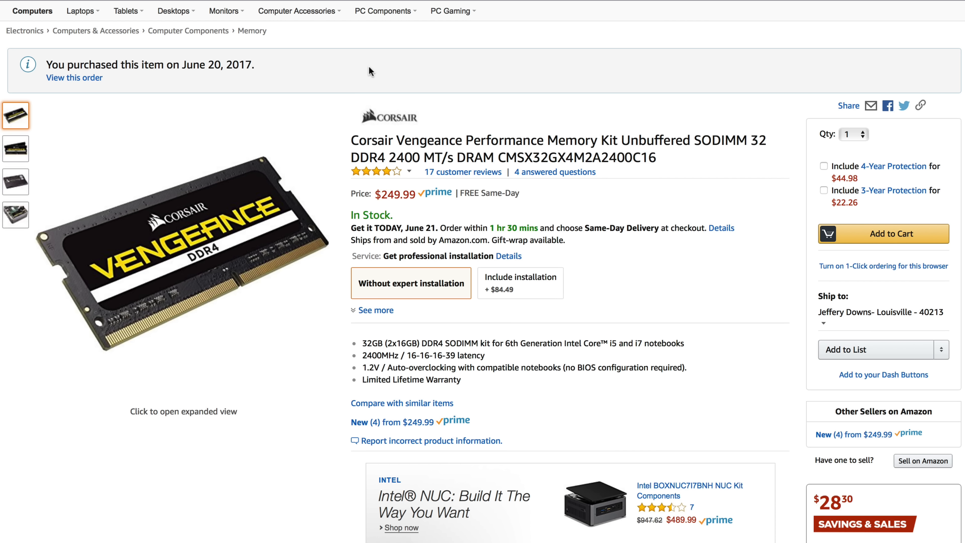
mouse_move(378, 200)
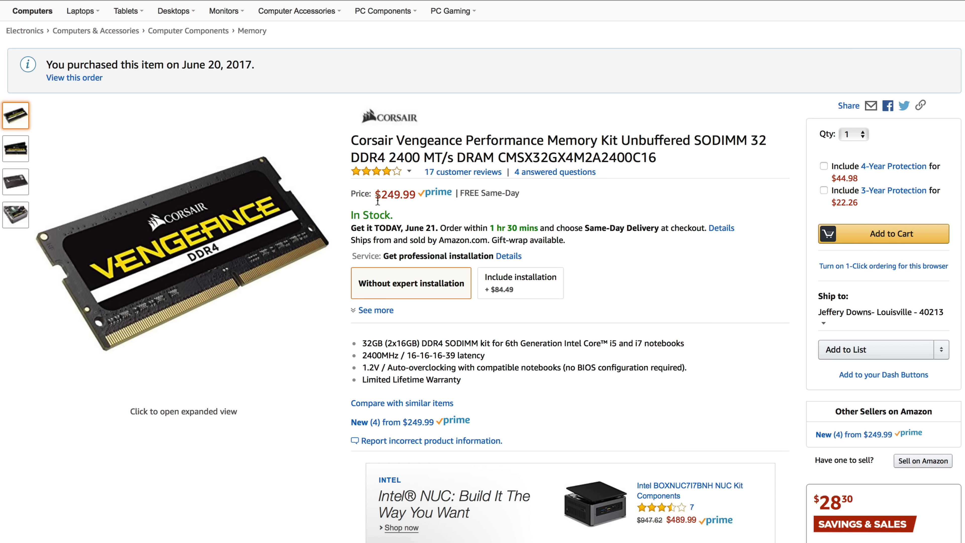